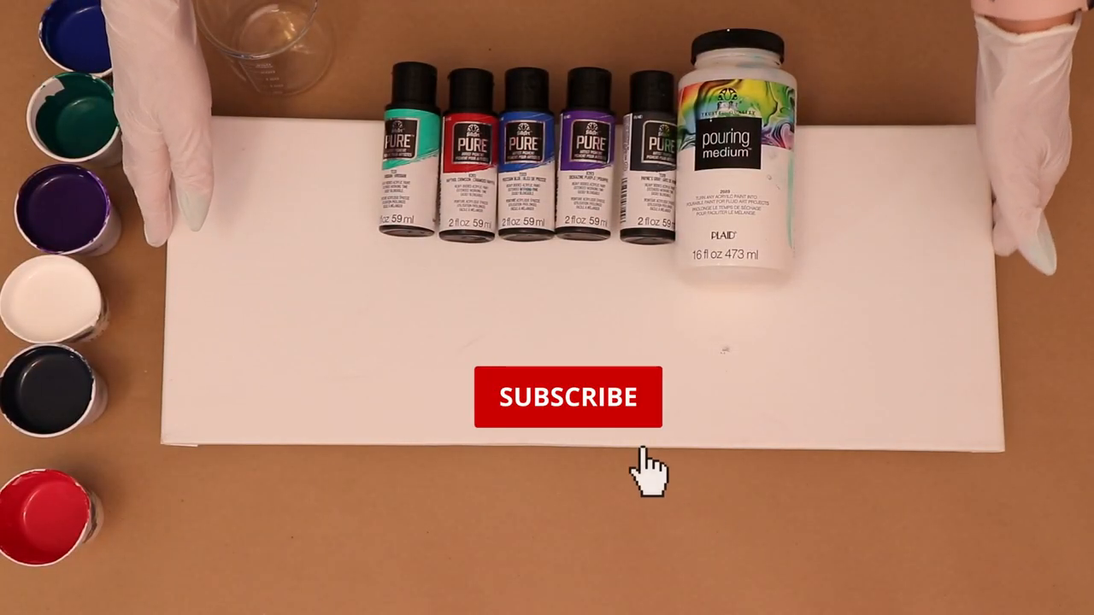
pyautogui.click(568, 397)
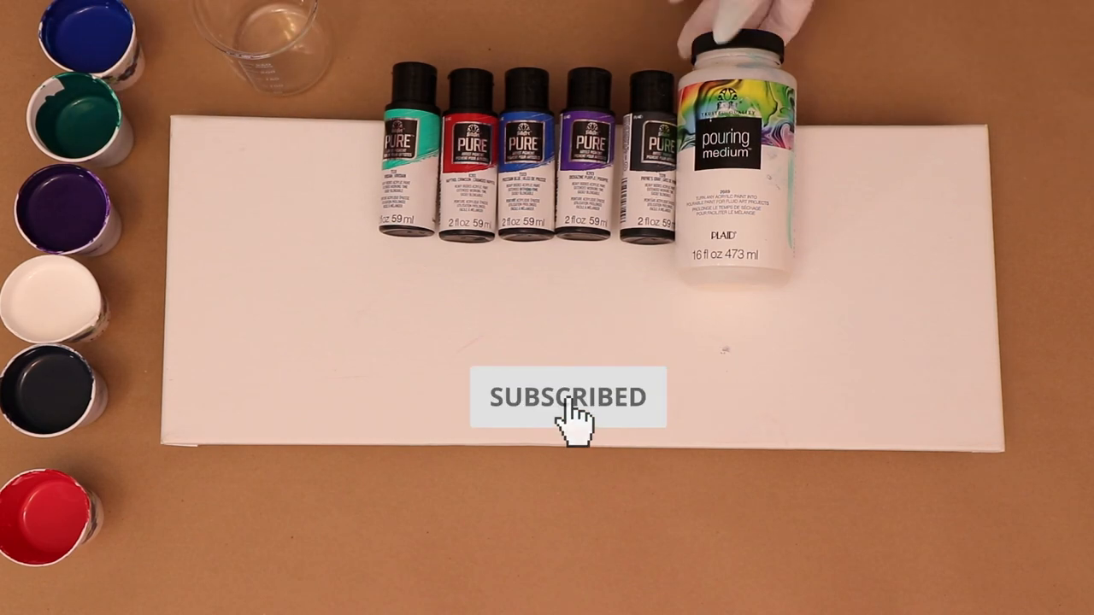